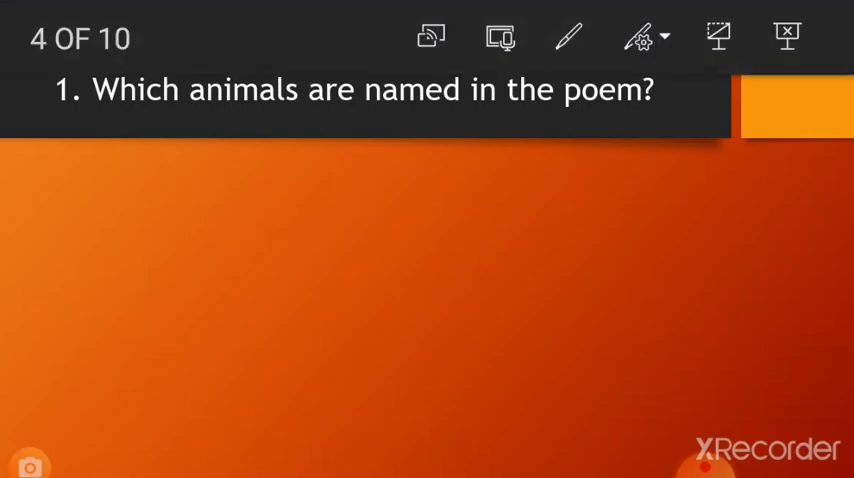
Switch the slideshow pen to green ink
click(569, 37)
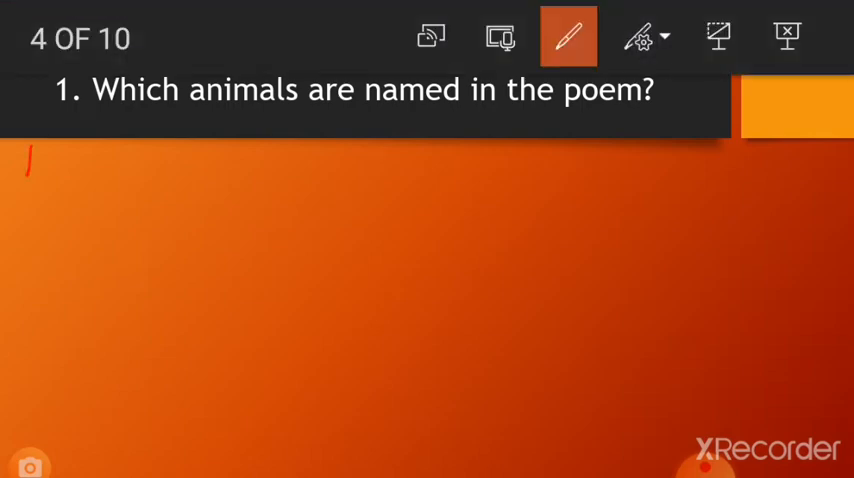
click(643, 37)
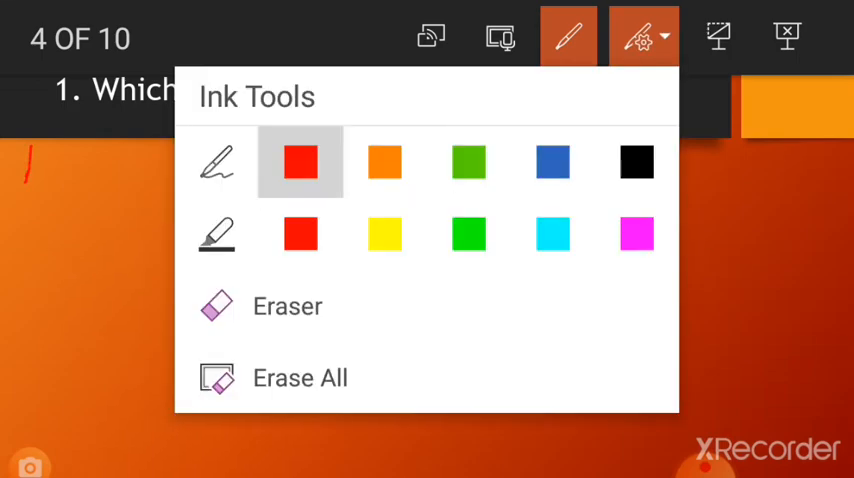
click(300, 162)
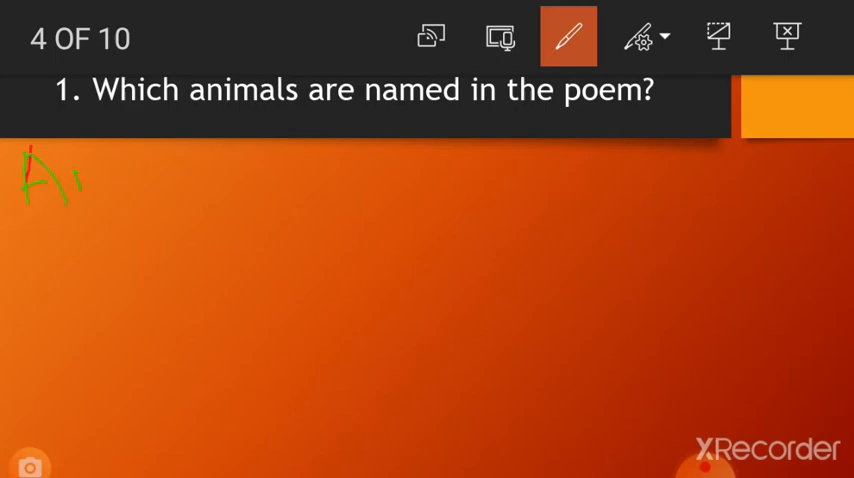
Handwrite 'Animals like lion and bear are named.' under question 1 on slide 4
drag(90, 180, 180, 180)
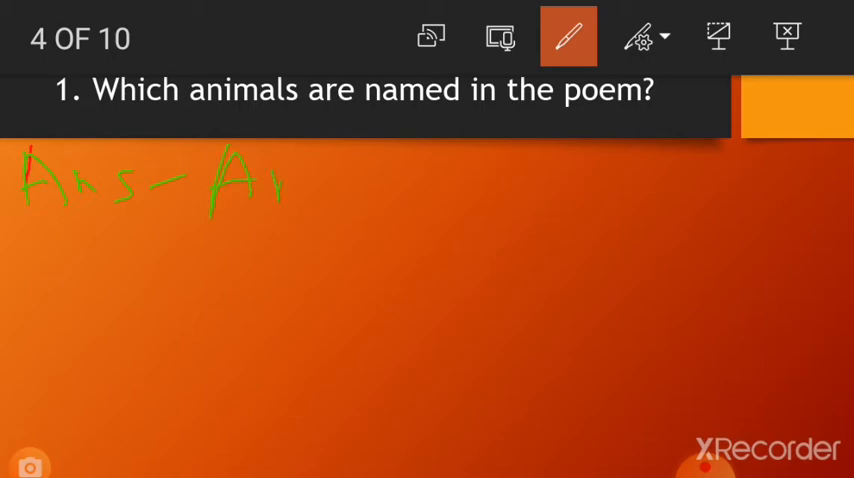
drag(270, 185, 360, 185)
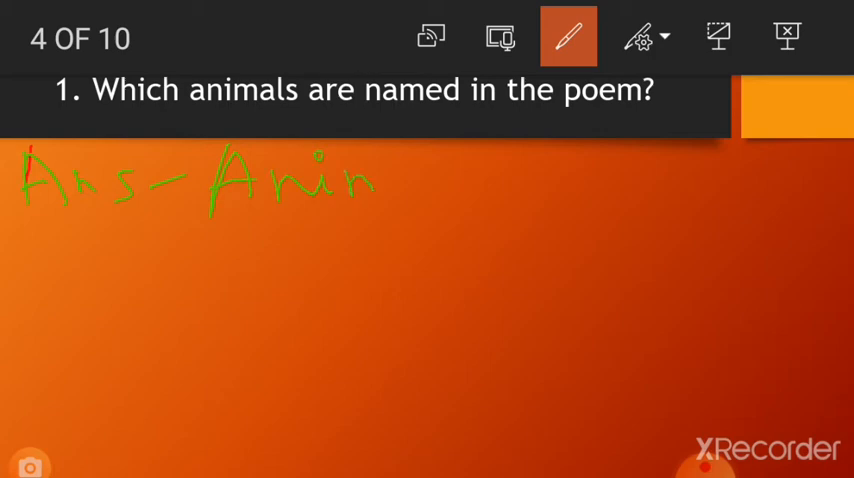
drag(360, 180, 500, 185)
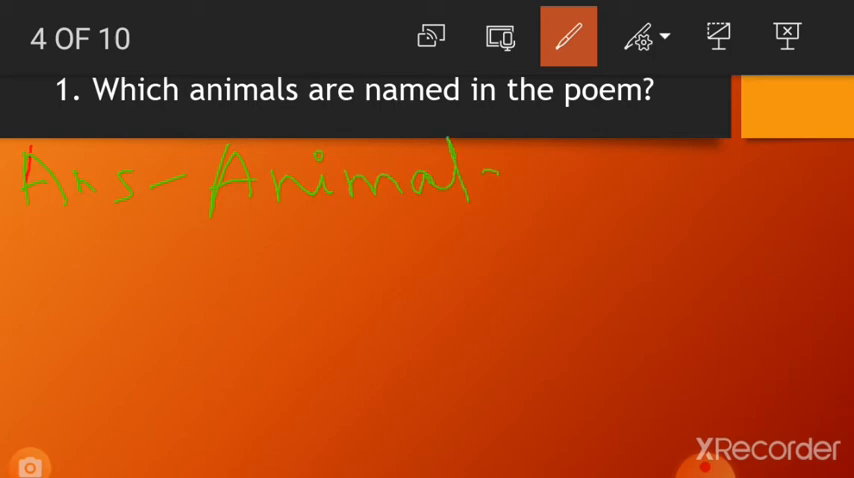
drag(500, 180, 620, 180)
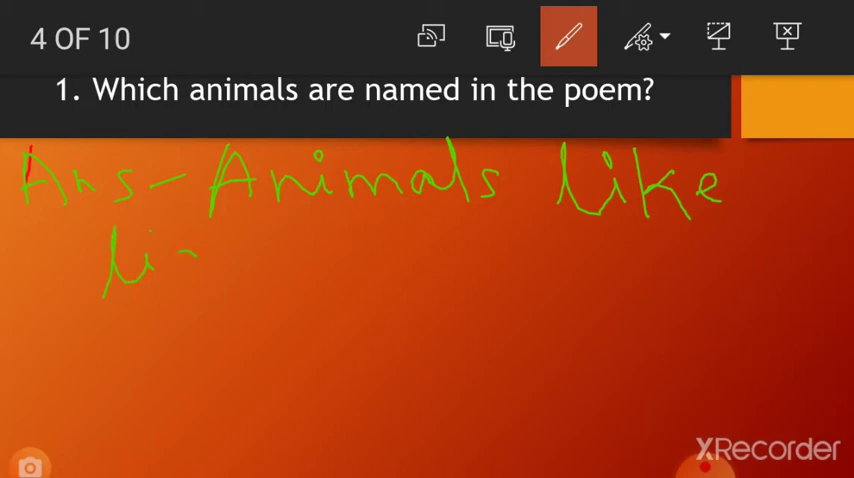
drag(170, 265, 250, 270)
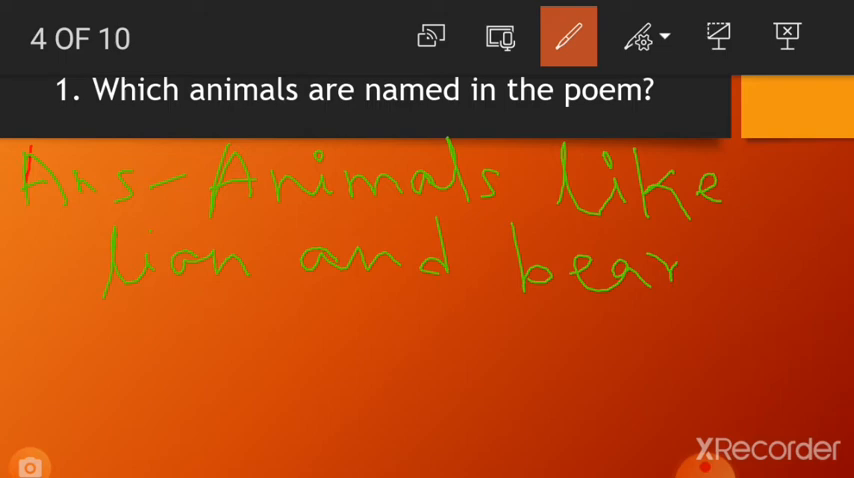
drag(327, 118, 672, 110)
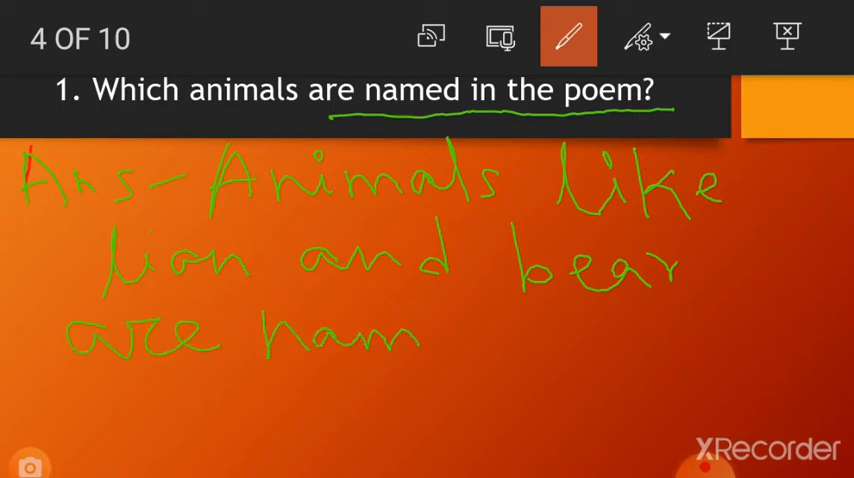
drag(410, 335, 590, 345)
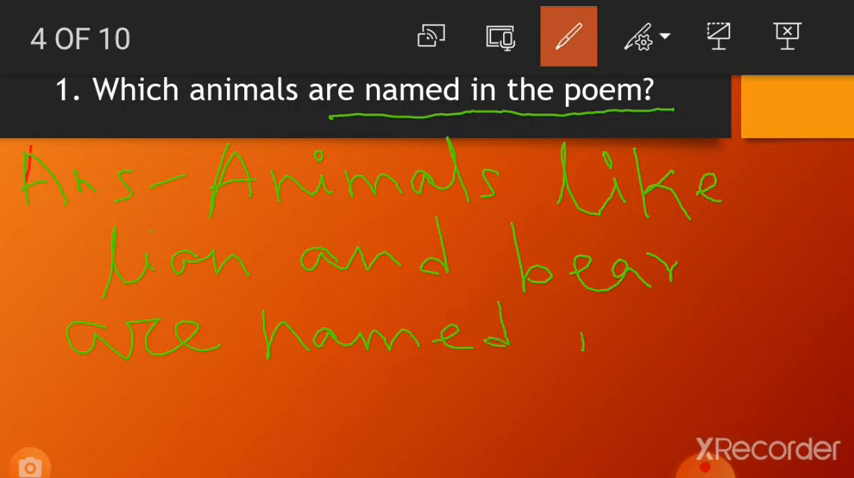
drag(590, 335, 720, 330)
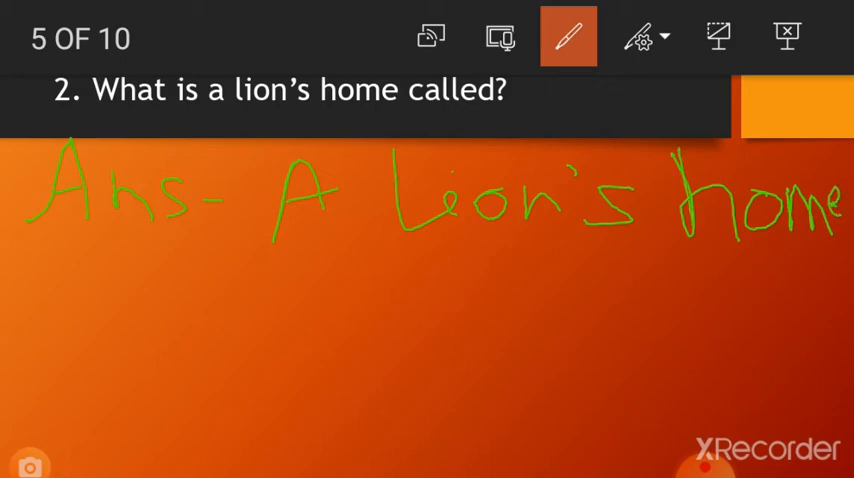
Handwrite the start of 'A lion's home' in green under question 2
drag(100, 280, 120, 320)
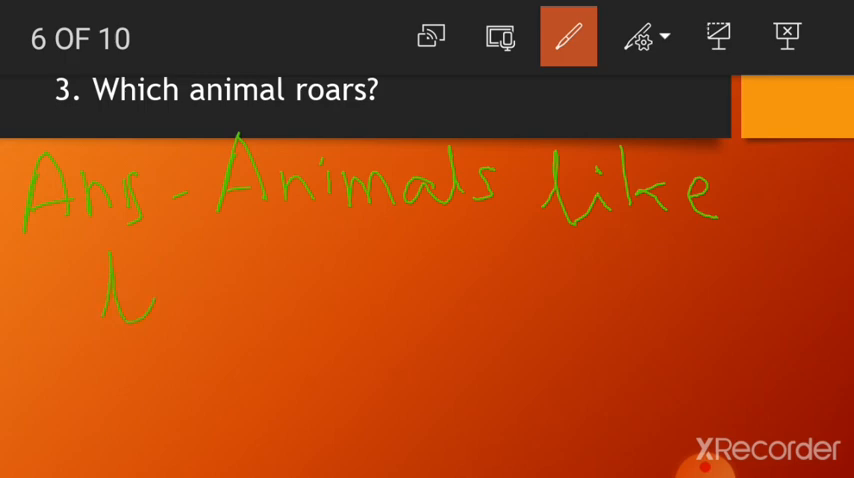
Handwrite 'lion', 'tiger' and 'roar' in green under question 3 on slide 6
drag(120, 300, 215, 300)
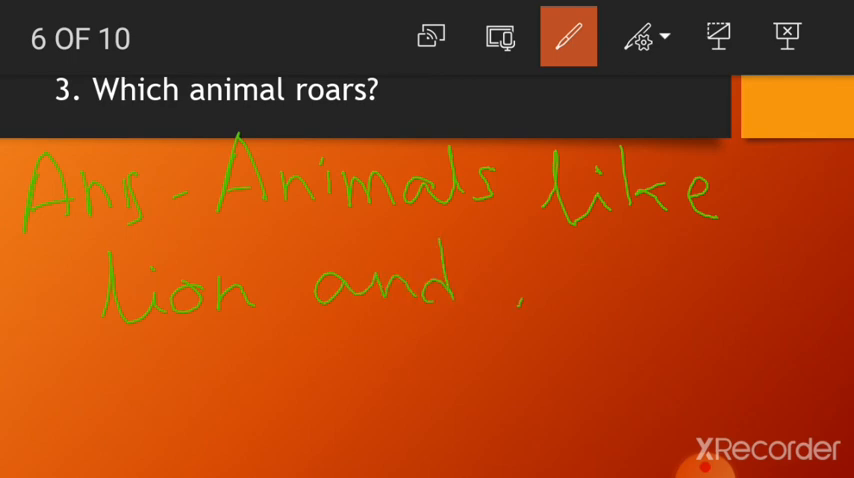
drag(520, 280, 615, 280)
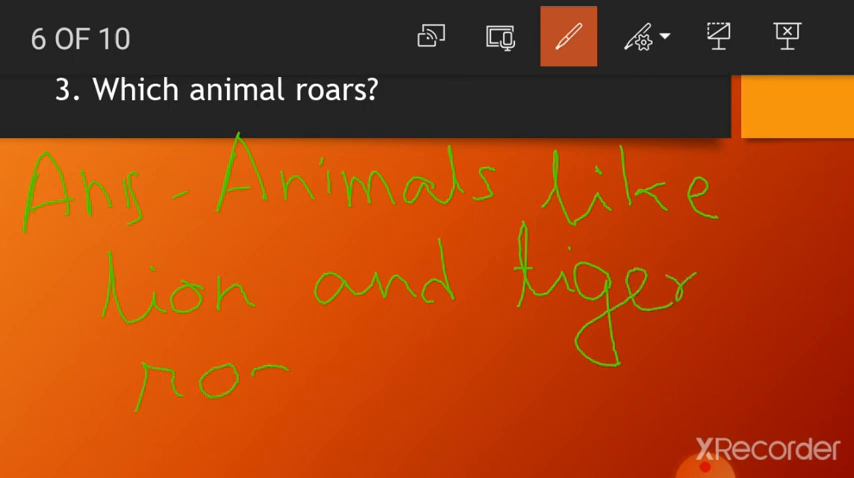
drag(260, 385, 390, 375)
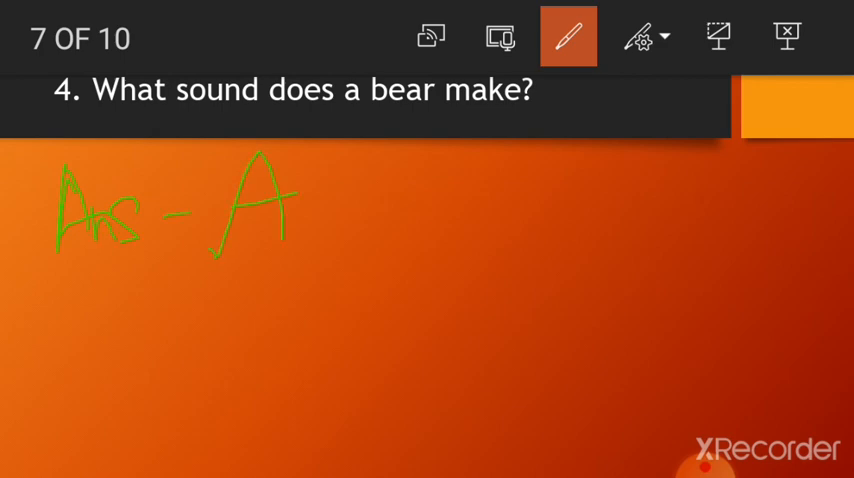
Handwrite 'bear' after 'Ans - A' under question 4 on slide 7
drag(365, 180, 430, 215)
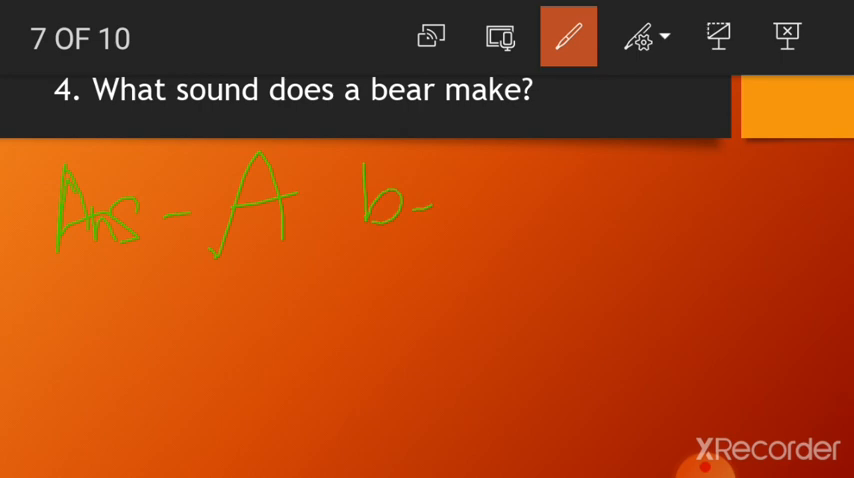
drag(440, 205, 520, 215)
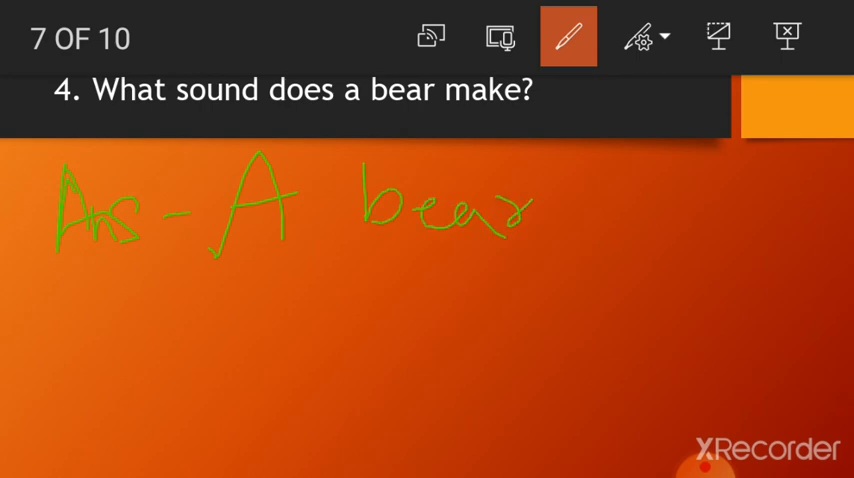